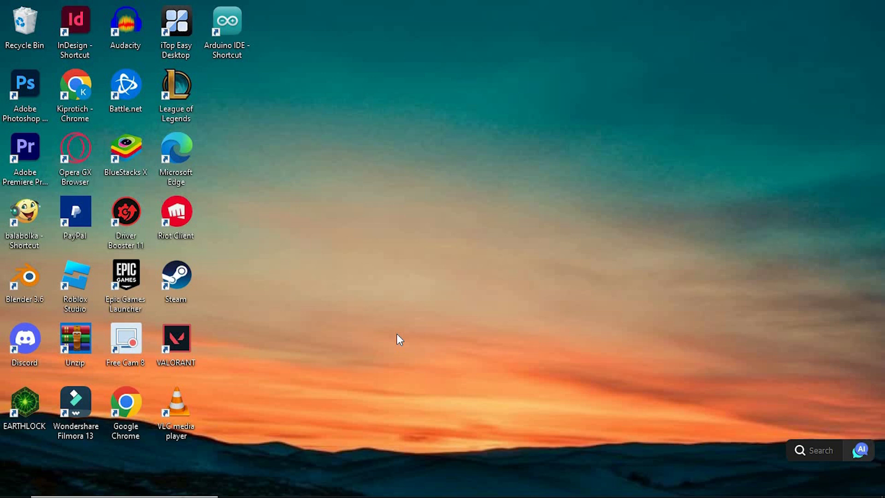
mouse_move(439, 316)
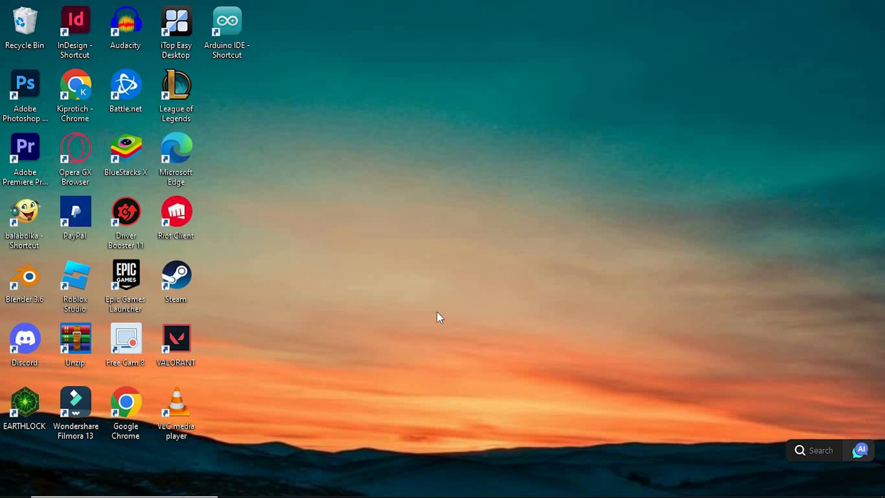
- Launch InDesign from the desktop shortcut and reach the File menu's New commands
click(74, 29)
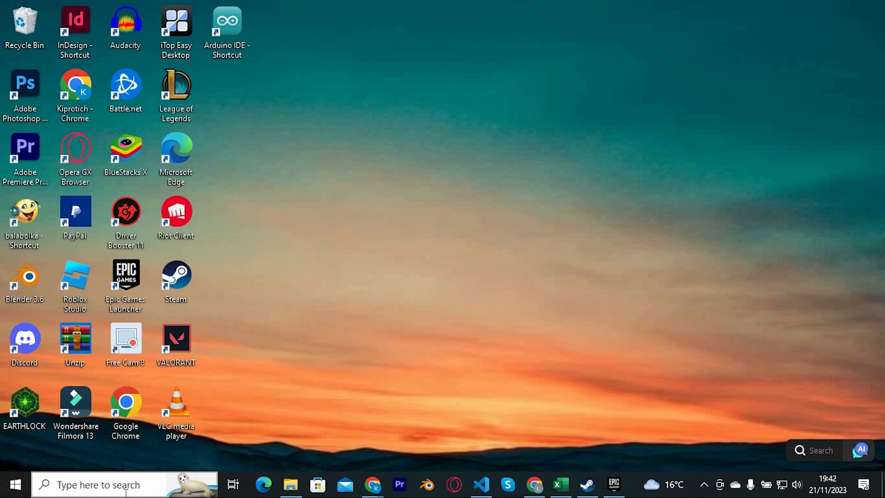
click(99, 483)
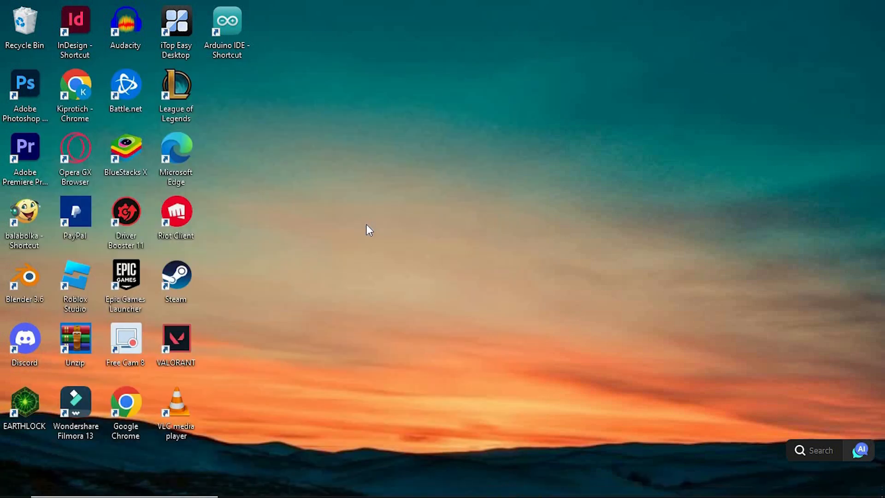
double_click(74, 22)
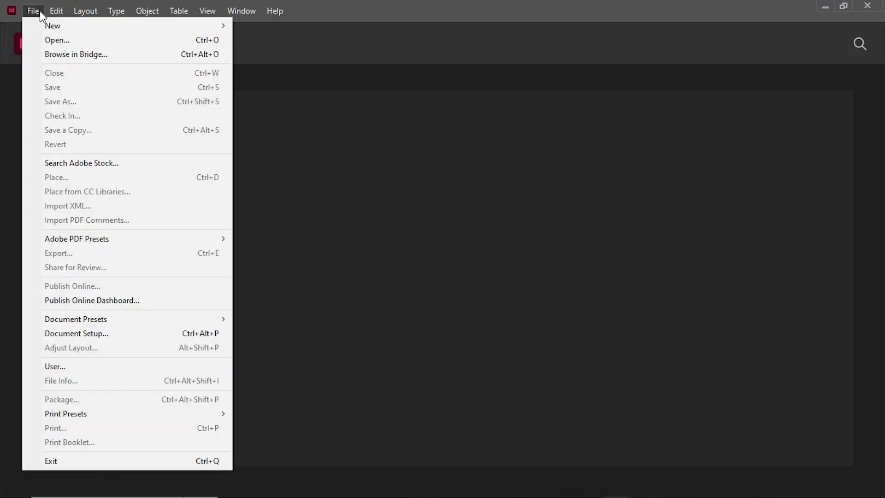
click(55, 11)
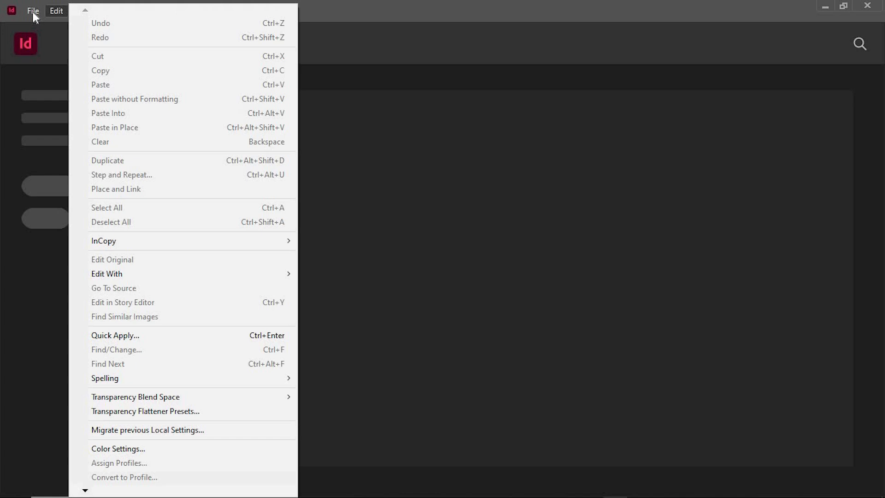
click(32, 11)
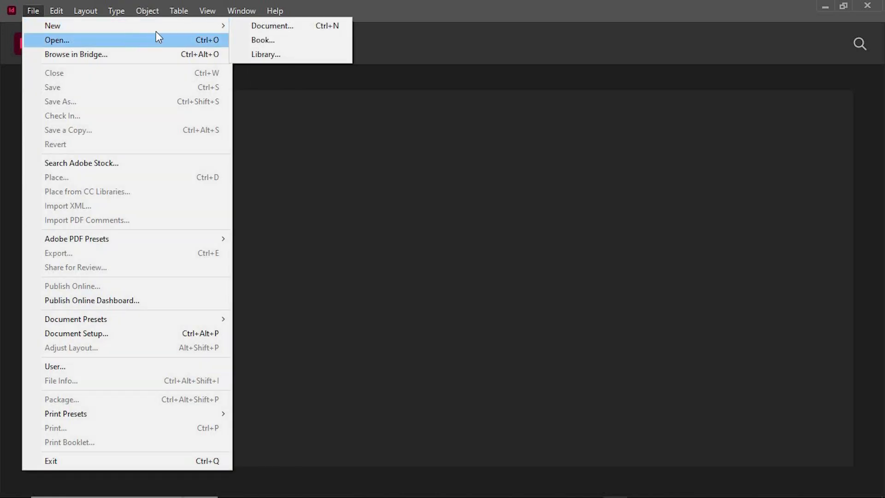
mouse_move(245, 27)
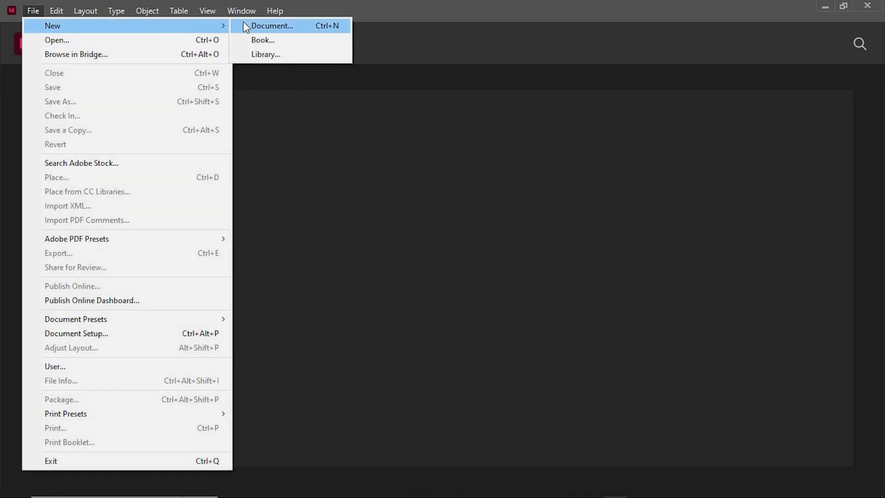
- Create a new untitled document with the default preset and place the lemon photo
click(272, 26)
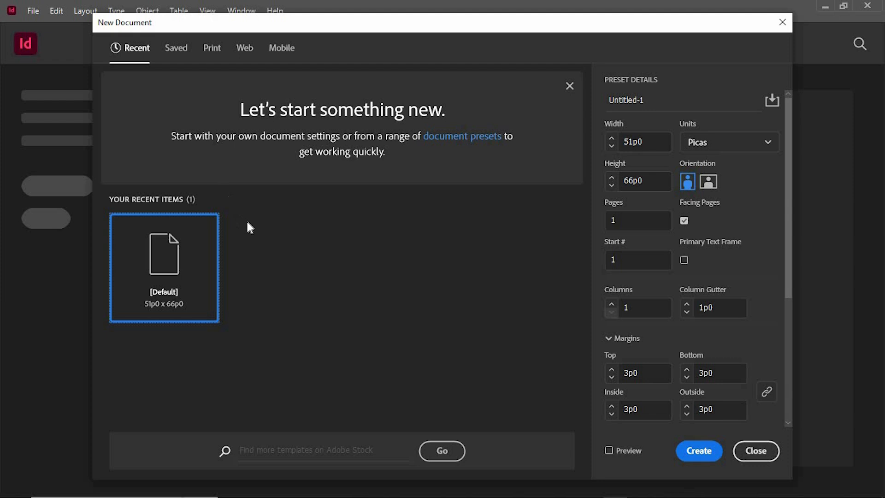
mouse_move(347, 316)
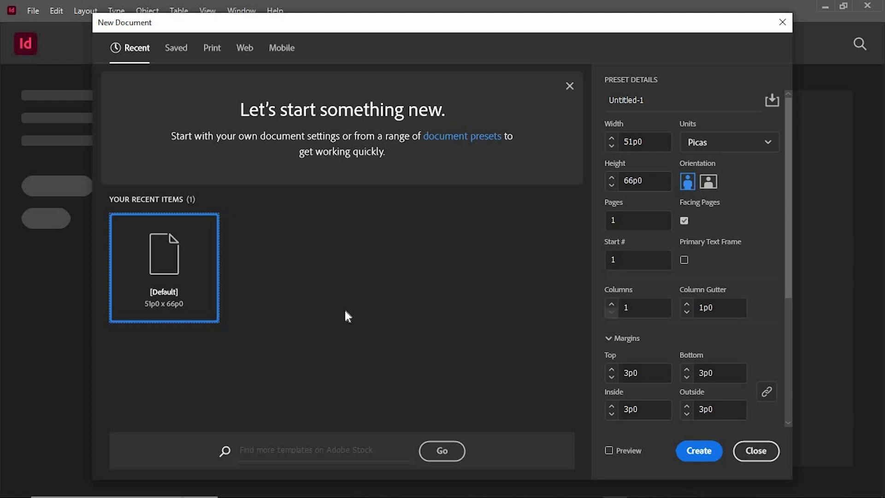
click(698, 450)
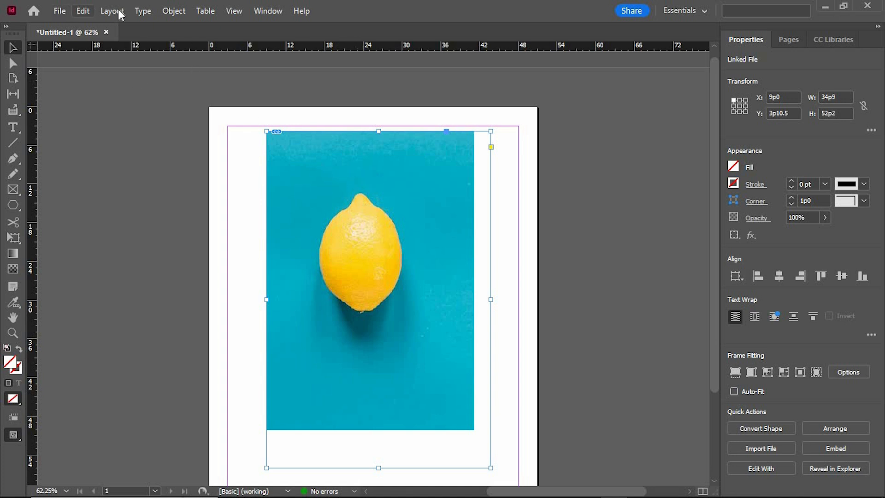
- Bring up the Clipping Path options for the selected lemon photo via Object > Clipping Path
click(173, 11)
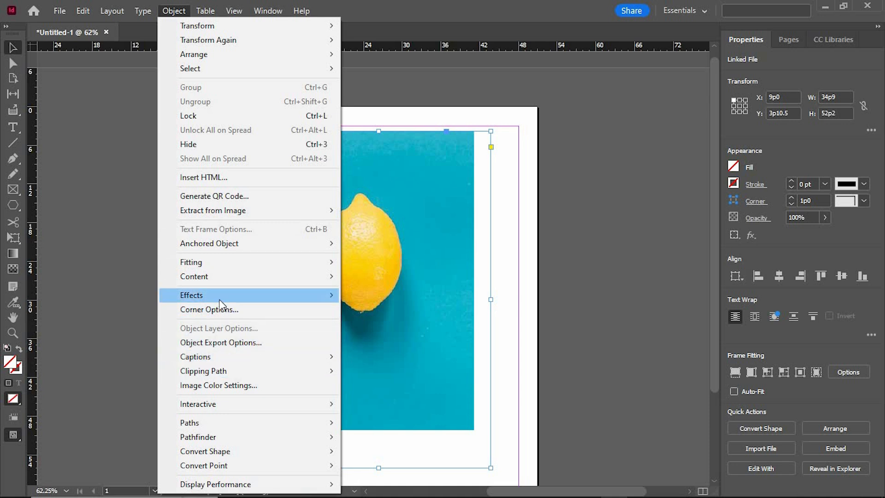
mouse_move(203, 370)
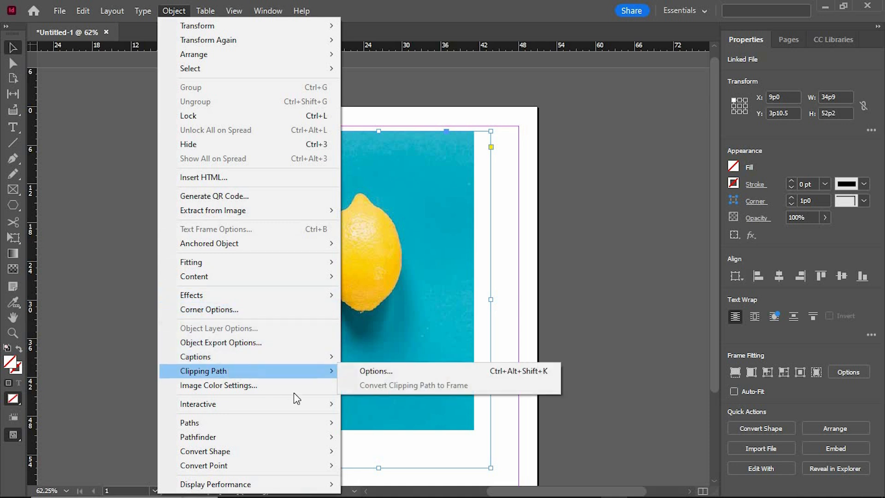
mouse_move(375, 370)
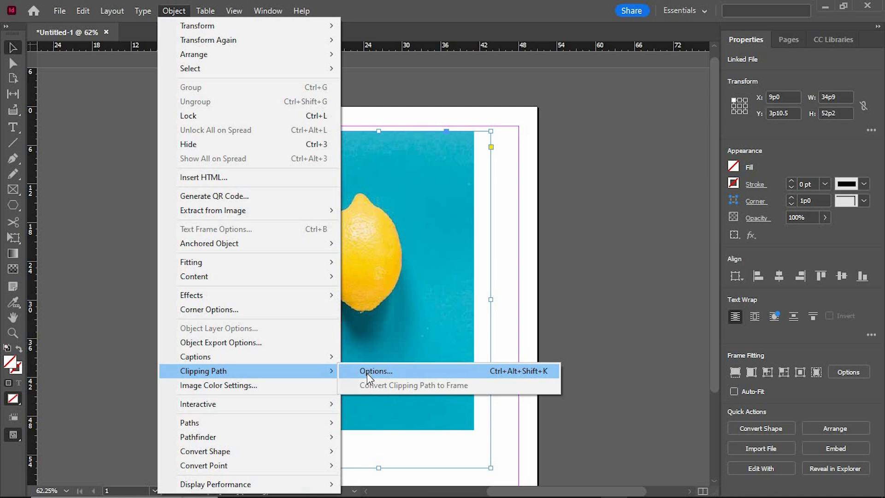
click(376, 370)
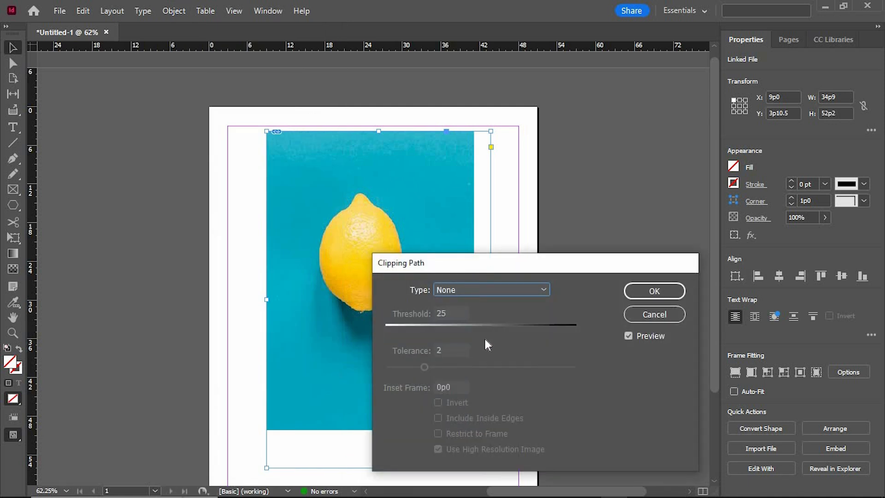
- Apply a Detect Edges clipping path with threshold 100 and tolerance about 3.3, removing the blue background
click(489, 289)
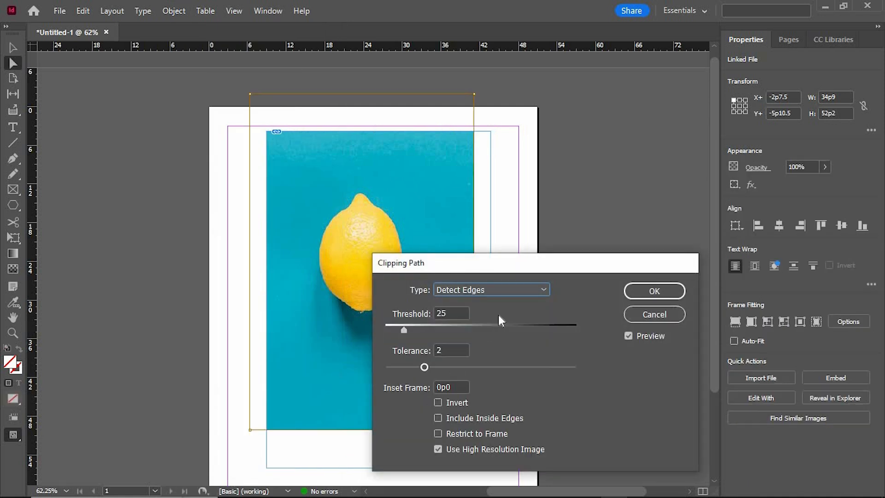
drag(404, 329, 389, 329)
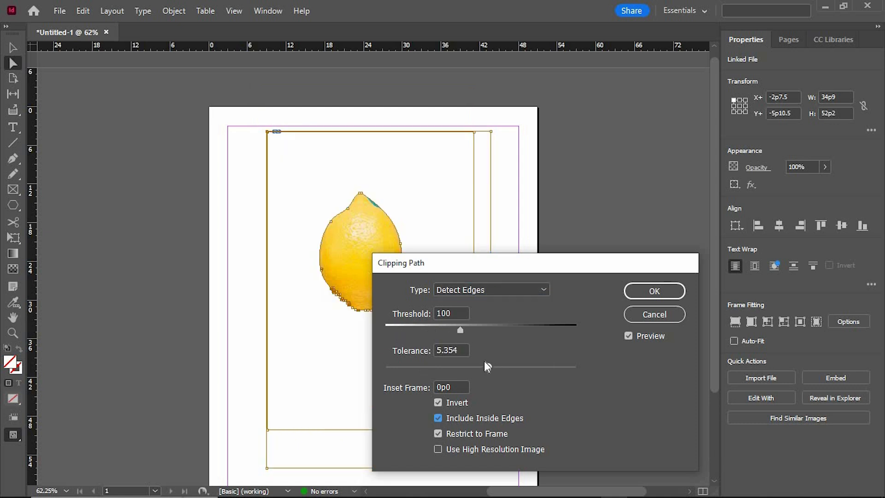
drag(459, 367, 489, 366)
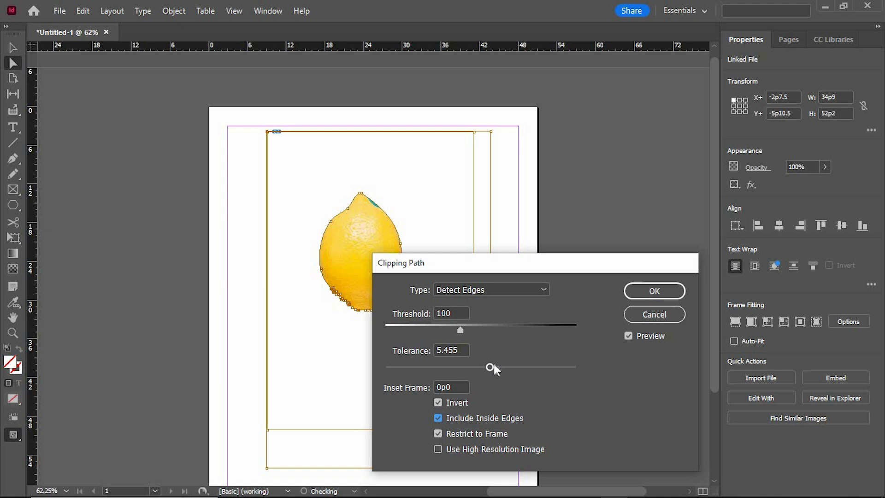
drag(490, 367, 480, 365)
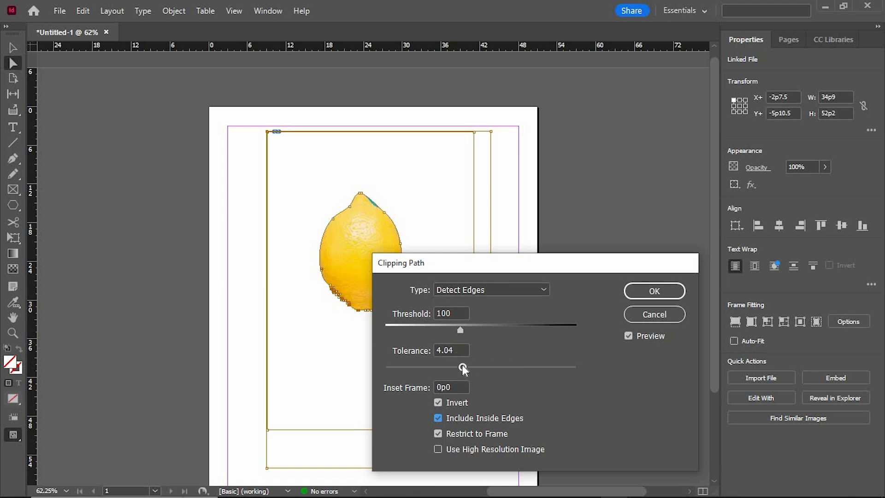
drag(462, 368, 450, 368)
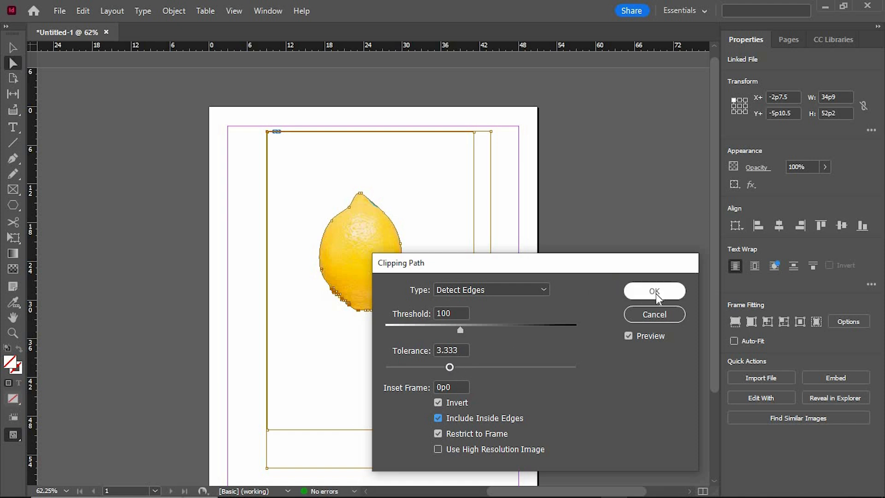
click(654, 290)
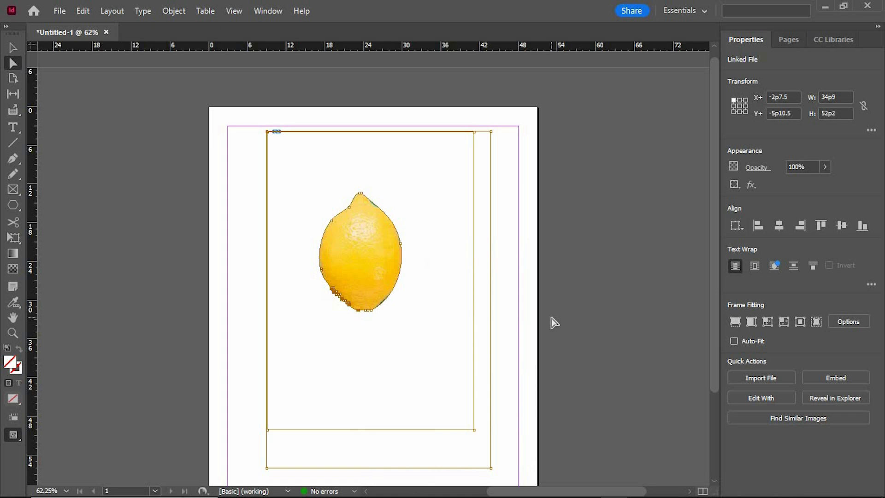